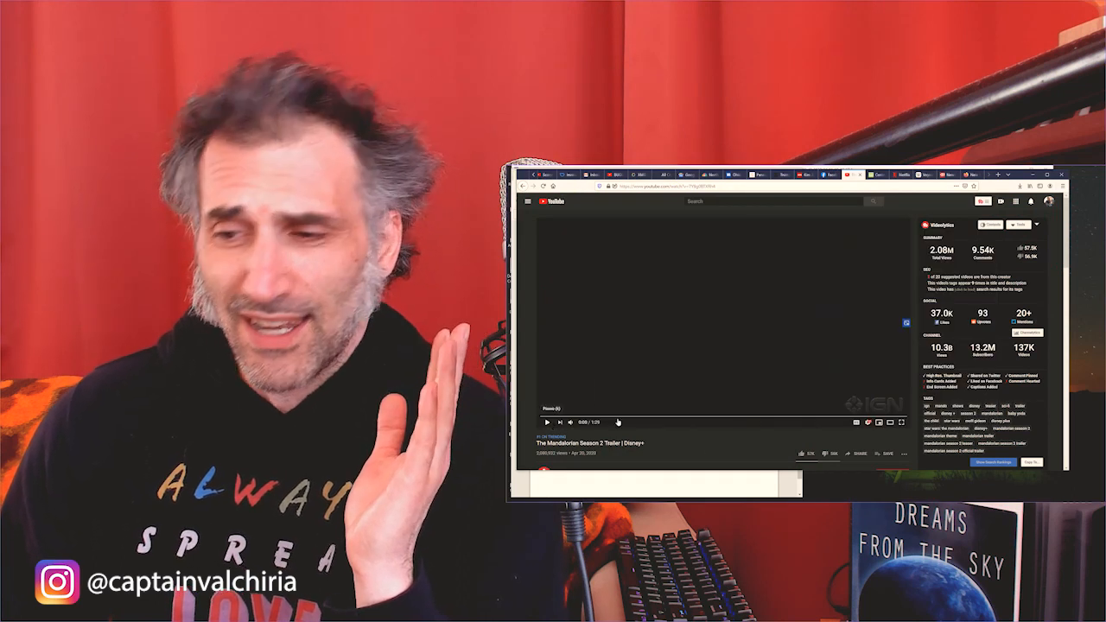
Start The Mandalorian Season 2 trailer playing full-screen
left_click(878, 421)
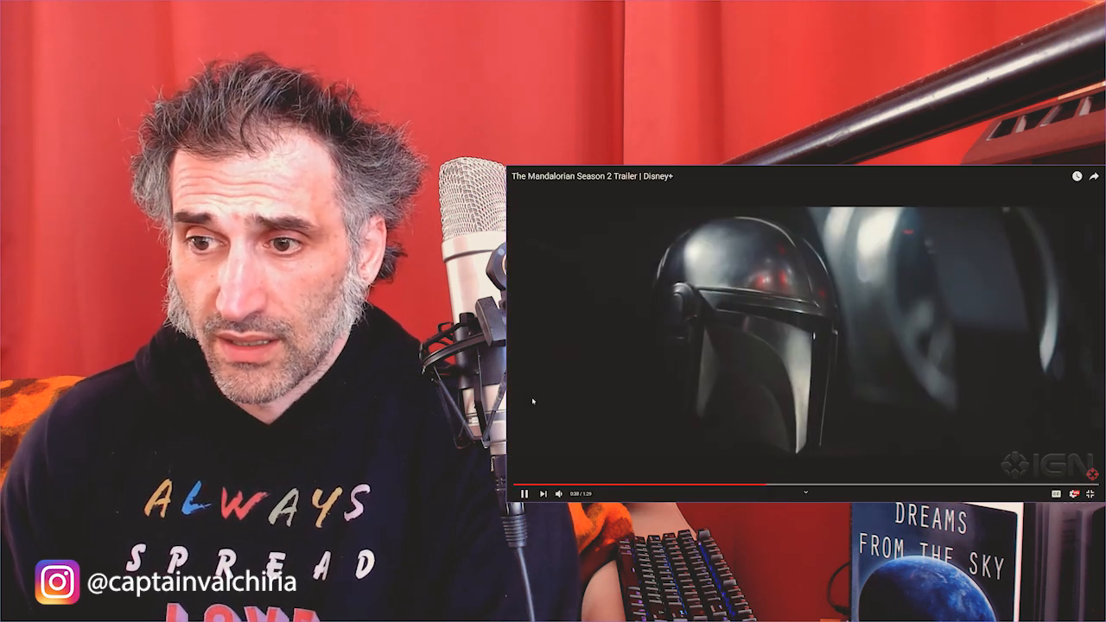
Pause the trailer partway, then resume and let it play to the end
left_click(522, 495)
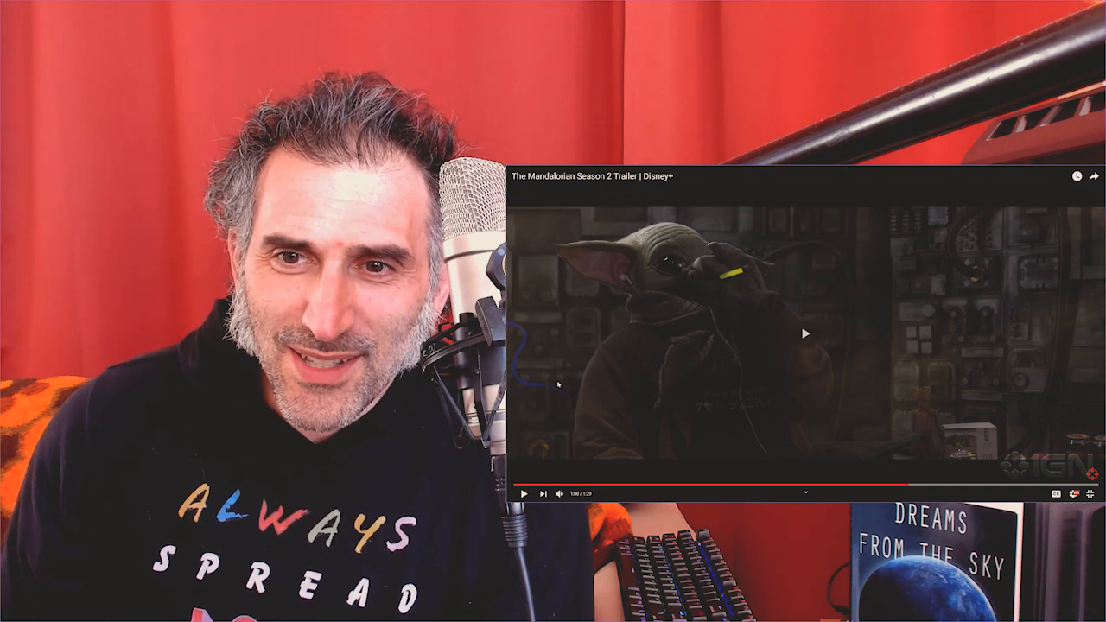
left_click(522, 493)
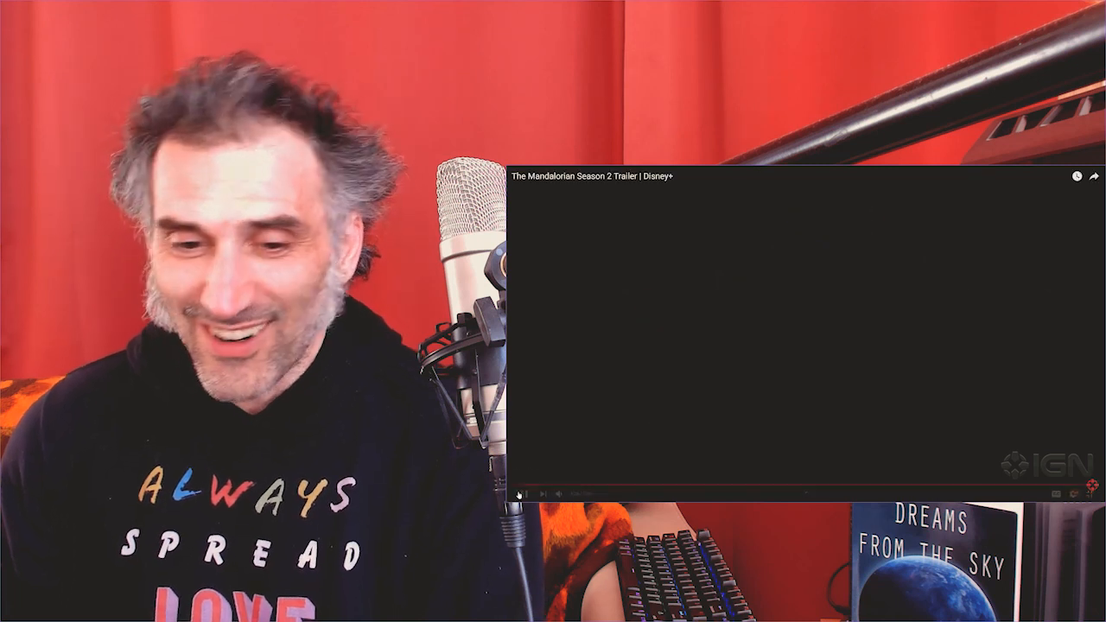
Leave full-screen and scroll down through the trailer's comments on the watch page
left_click(525, 495)
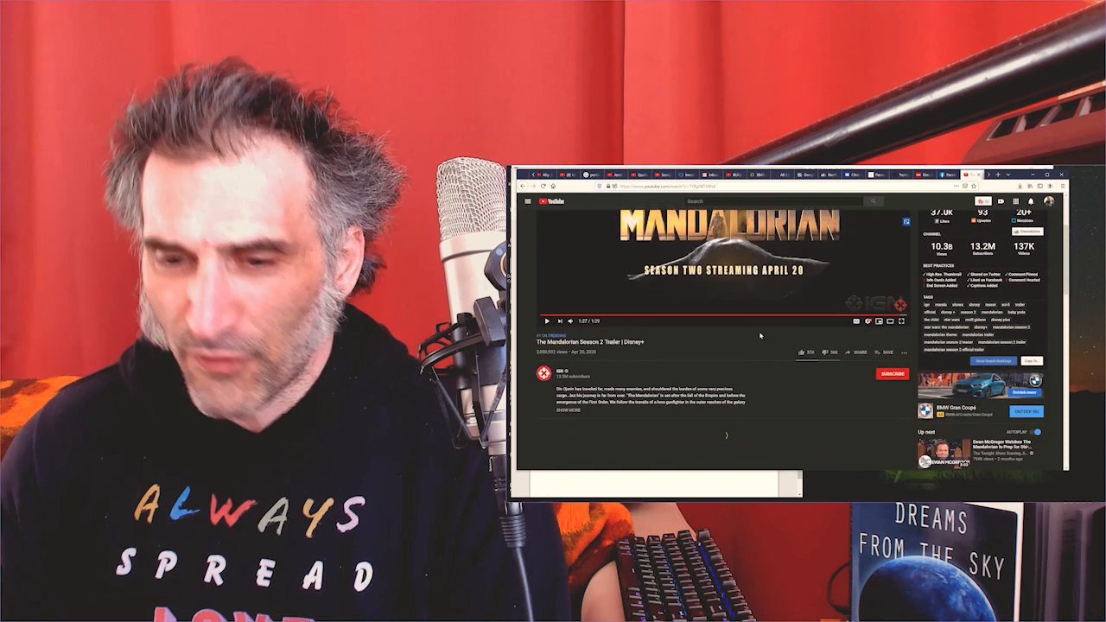
scroll("down", 3)
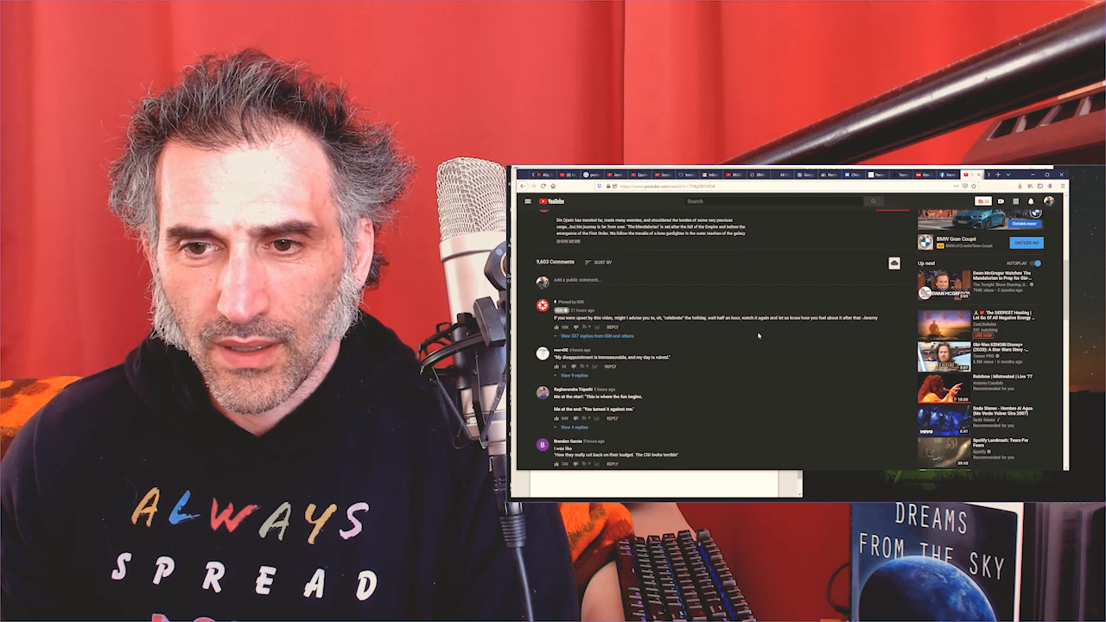
scroll("down", 3)
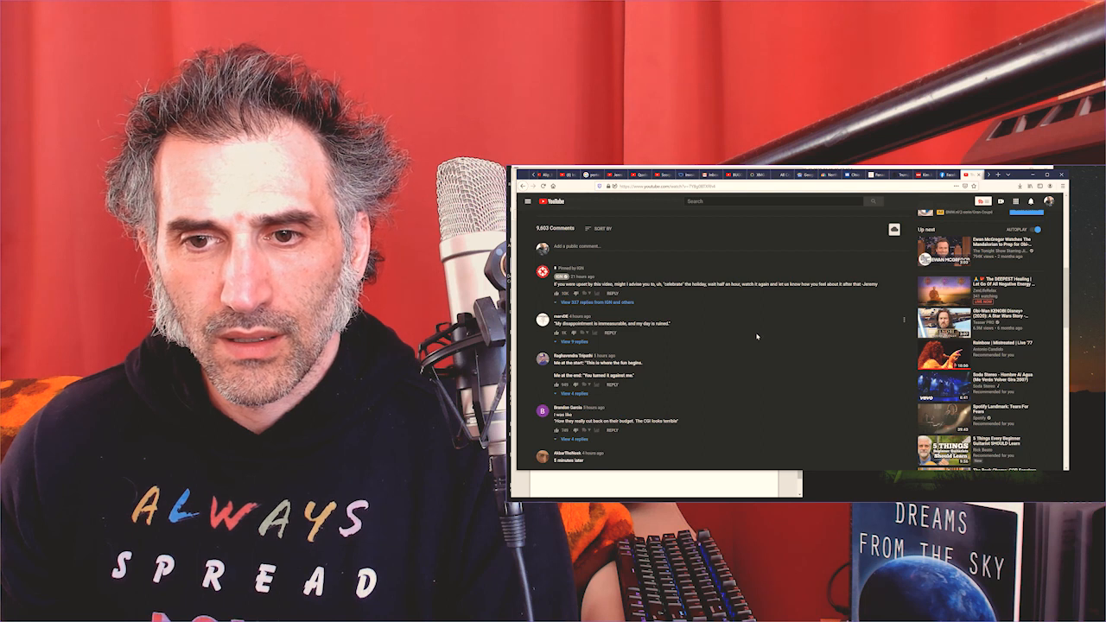
scroll("down", 3)
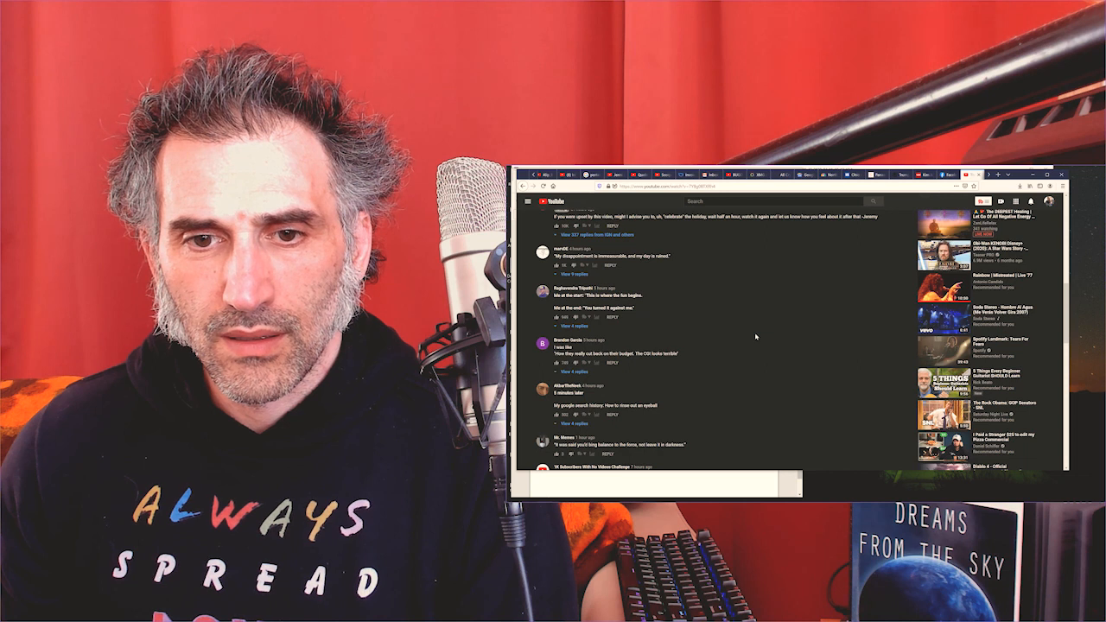
scroll("down", 3)
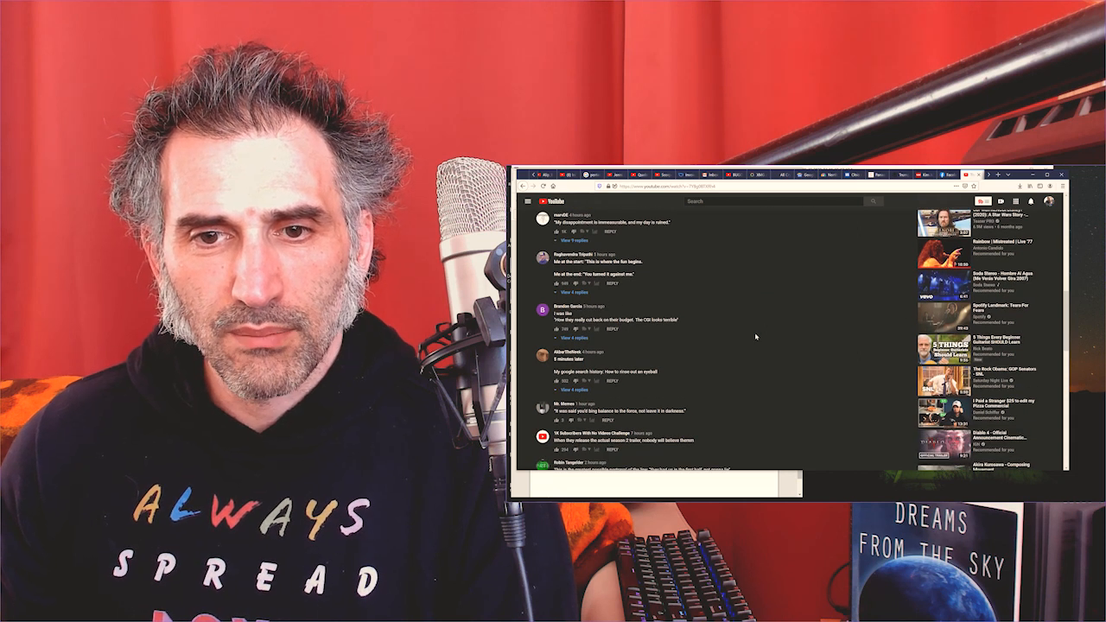
scroll("down", 3)
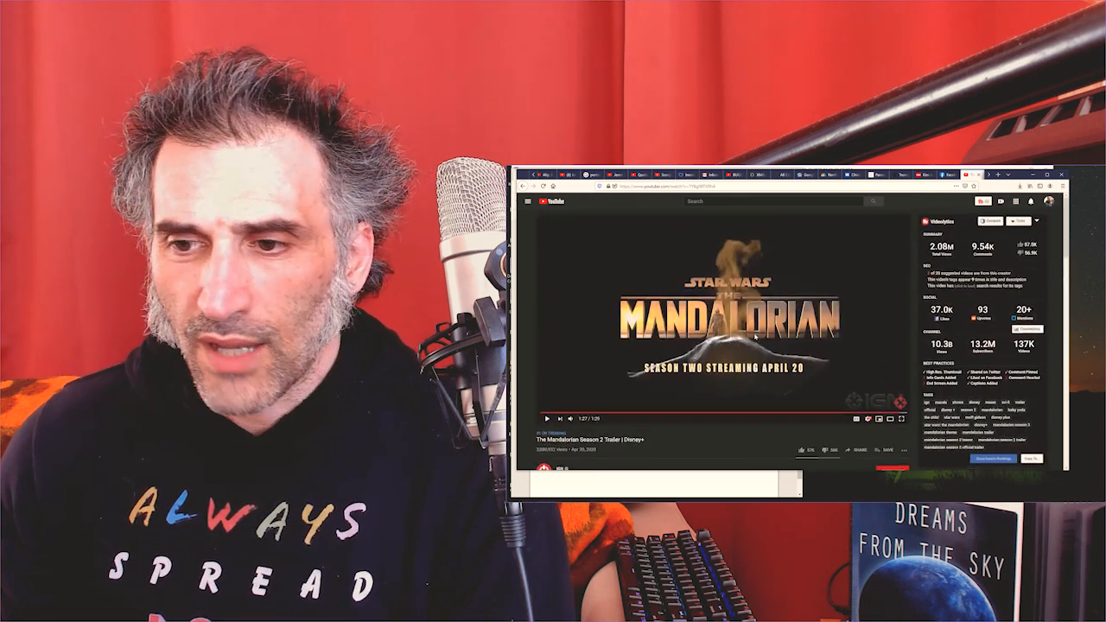
scroll("down", 3)
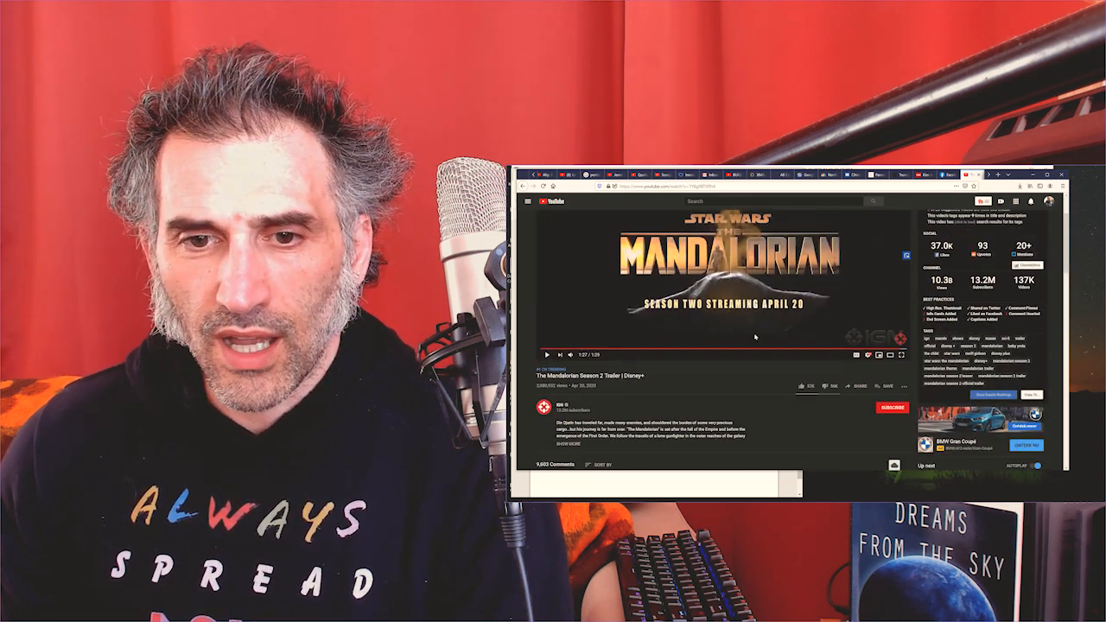